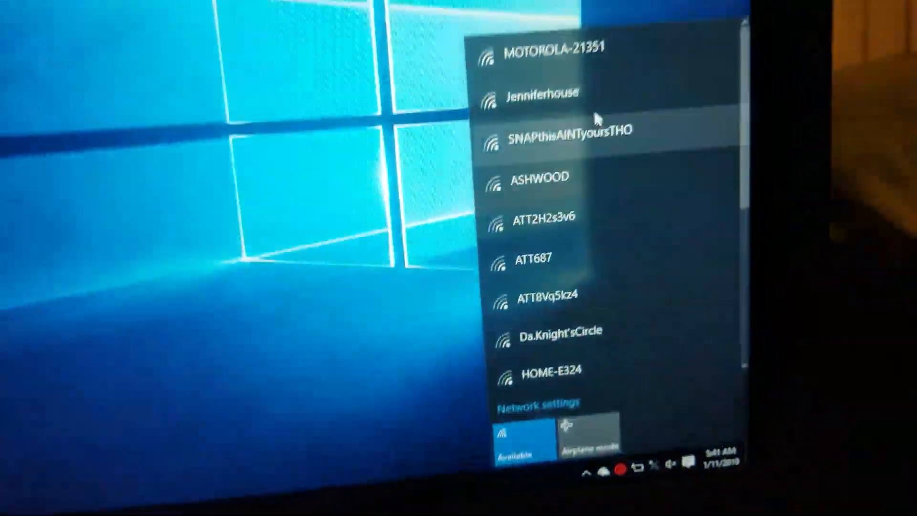
- Launch Device Manager from the taskbar search for 'device ma'
{"action": "left_click", "coordinate": [543, 52]}
{"action": "type", "text": "device ma"}
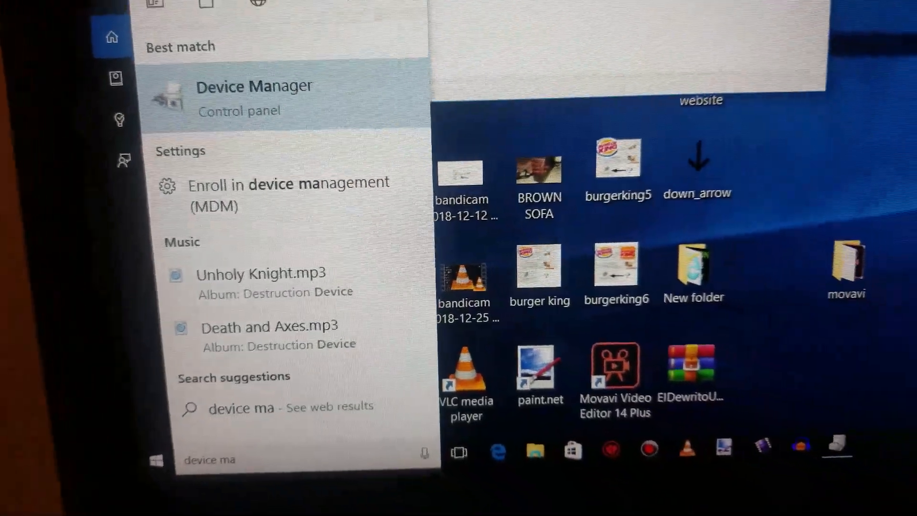
{"action": "left_click", "coordinate": [251, 86]}
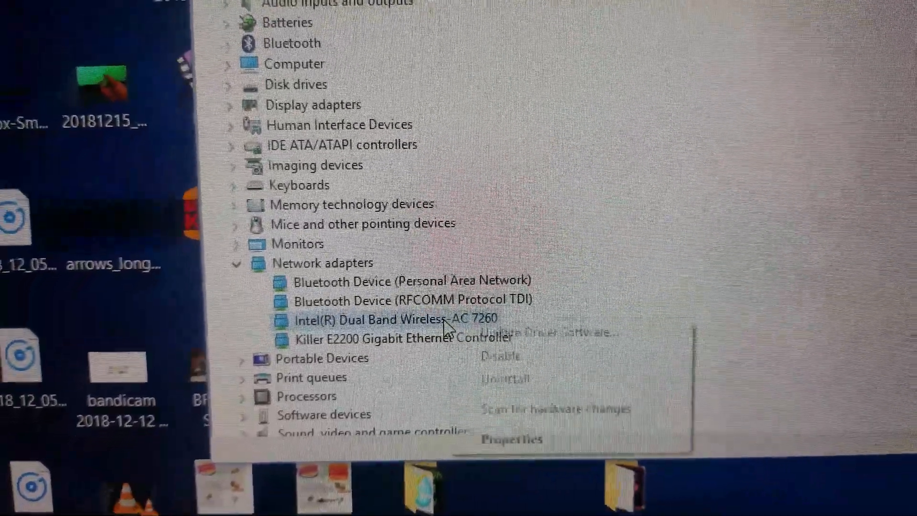
{"action": "mouse_move", "coordinate": [473, 361]}
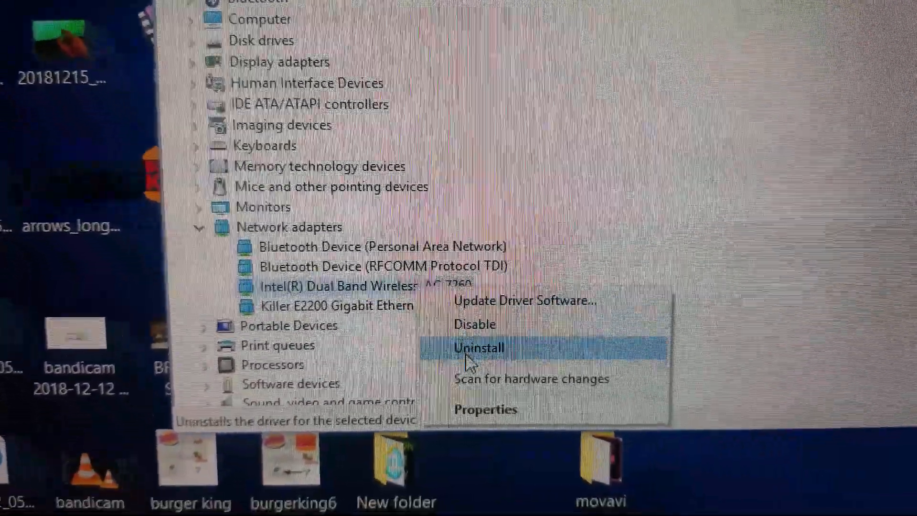
- Uninstall the Intel Dual Band Wireless-AC 7260 adapter, keeping its driver software
{"action": "left_click", "coordinate": [477, 347]}
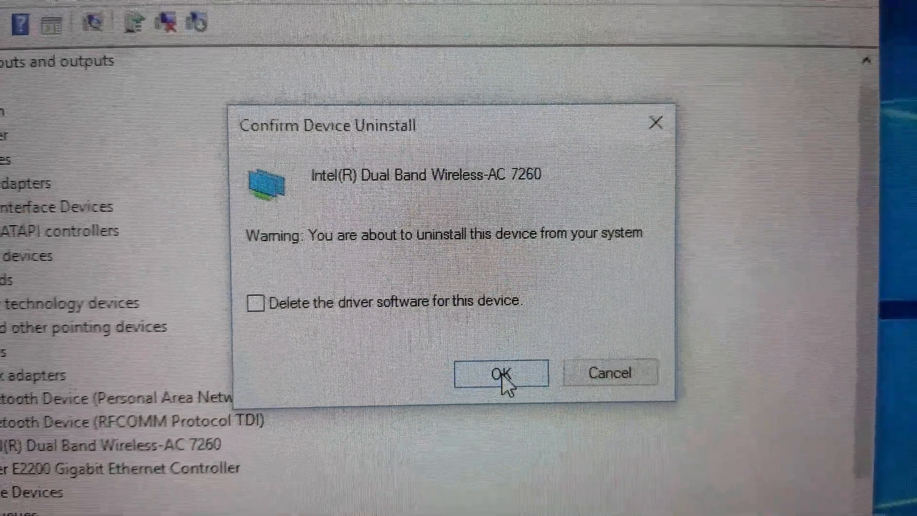
{"action": "left_click", "coordinate": [500, 376]}
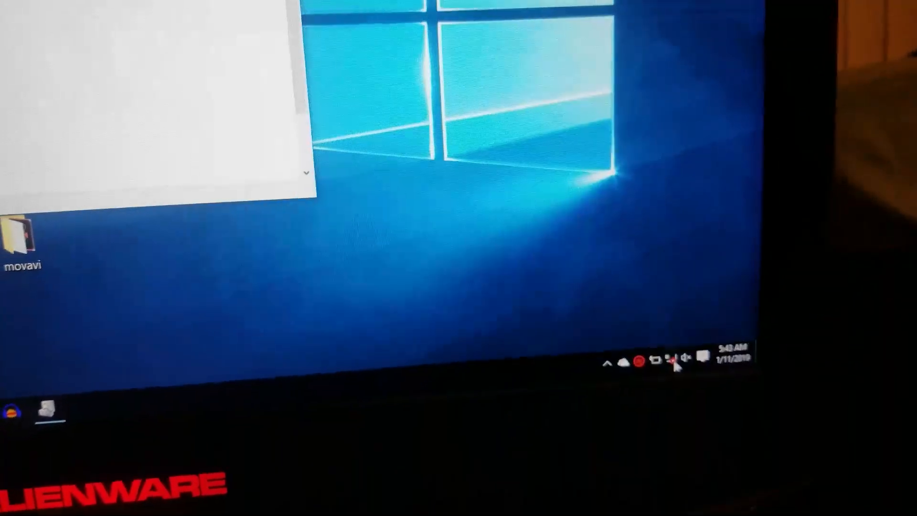
{"action": "left_click", "coordinate": [672, 364]}
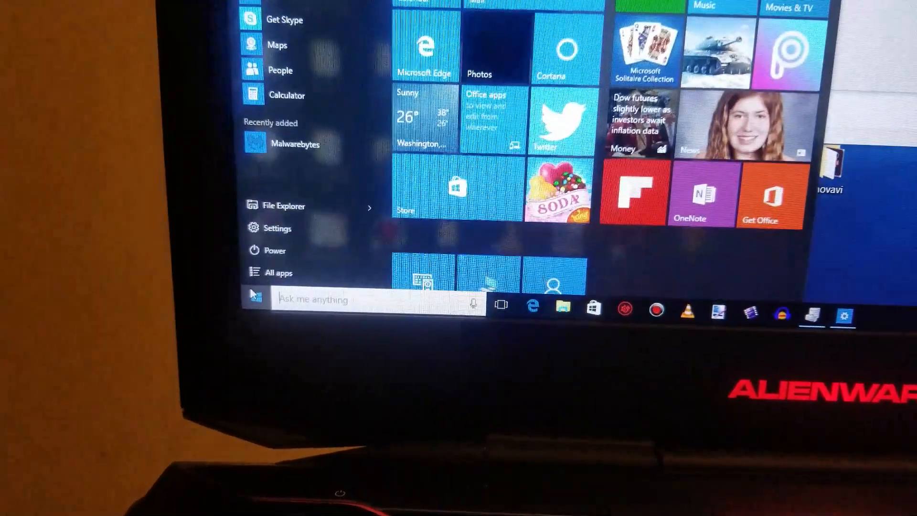
- Restart the computer from the Start menu power options
{"action": "left_click", "coordinate": [274, 251]}
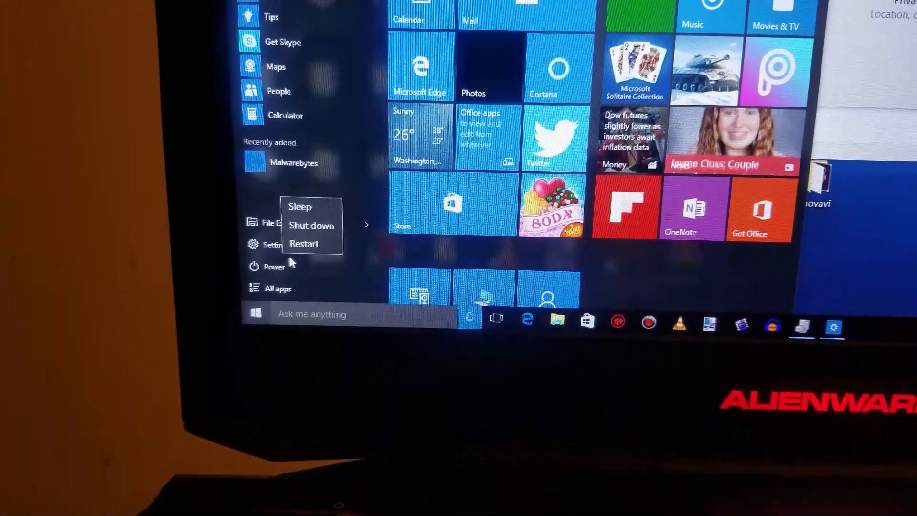
{"action": "left_click", "coordinate": [303, 244]}
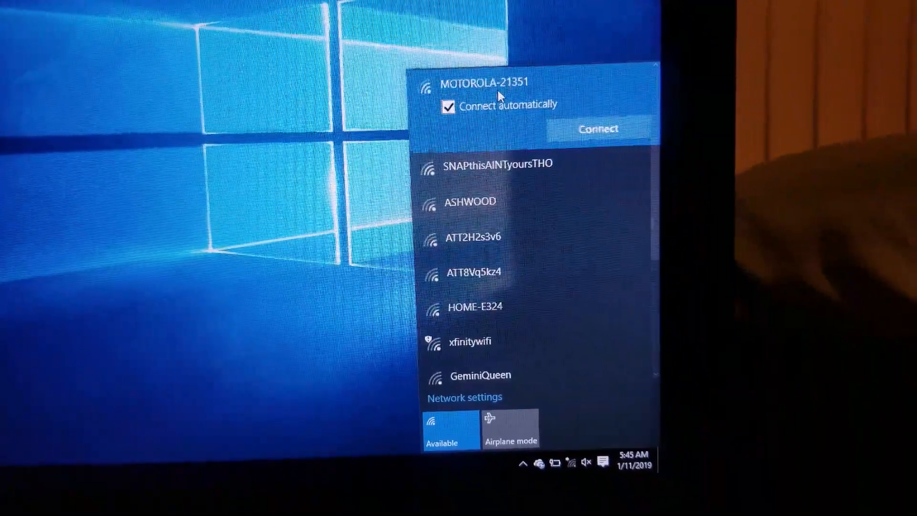
- Connect to the MOTOROLA-21351 Wi-Fi network so it prompts for the security key
{"action": "left_click", "coordinate": [598, 128]}
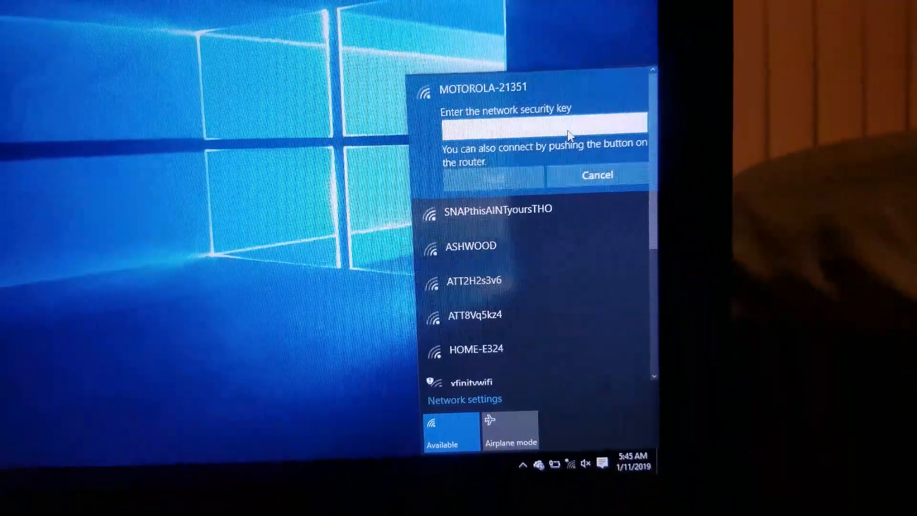